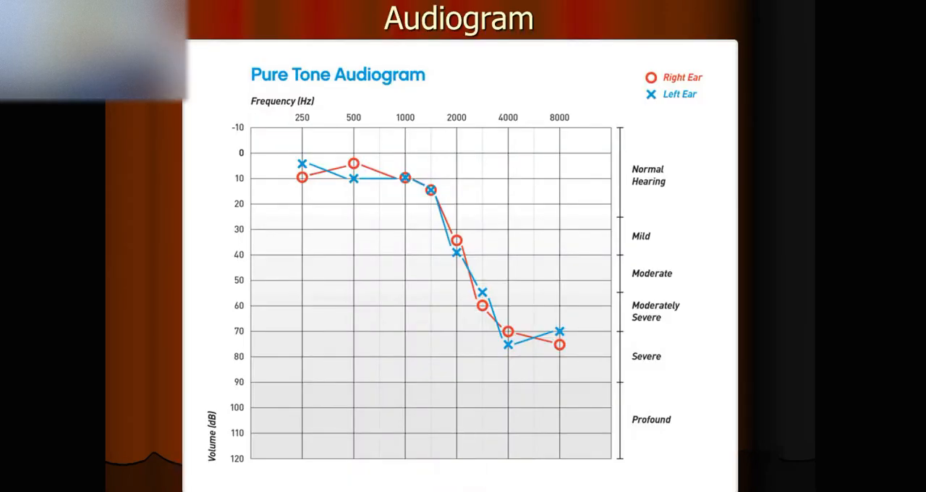
Highlight the audiogram's 250–8000 Hz frequency axis labels with a yellow stroke
drag(253, 113, 590, 113)
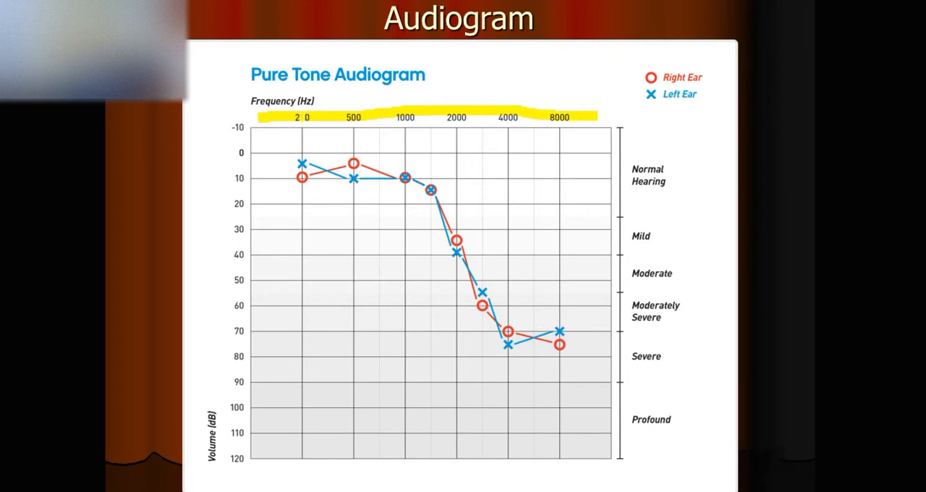